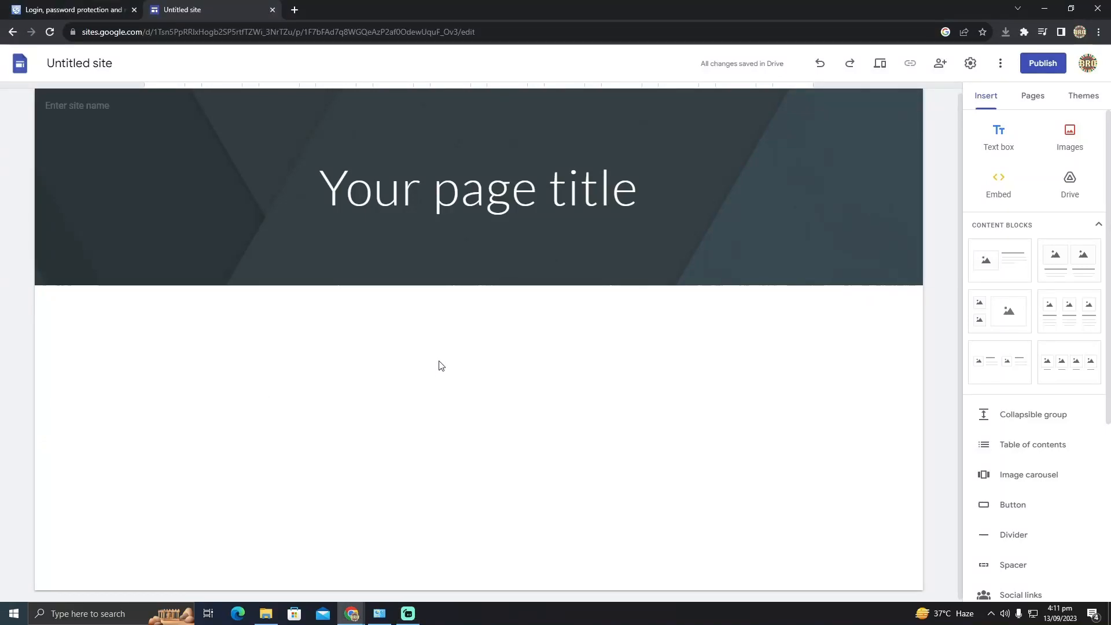
{"action": "mouse_move", "coordinate": [335, 336]}
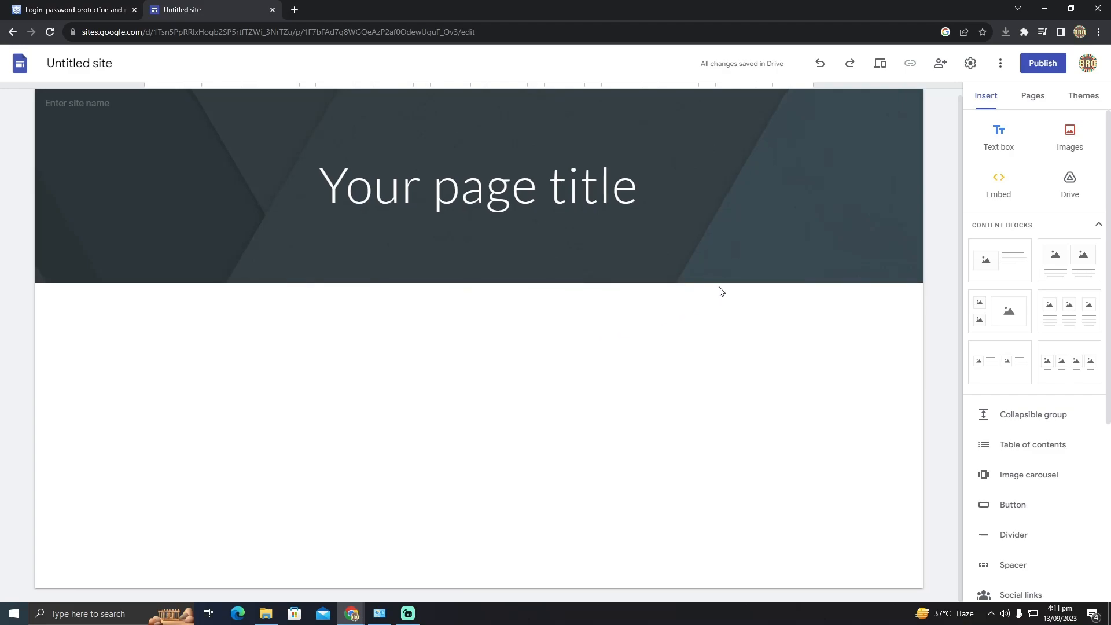
{"action": "mouse_move", "coordinate": [694, 307]}
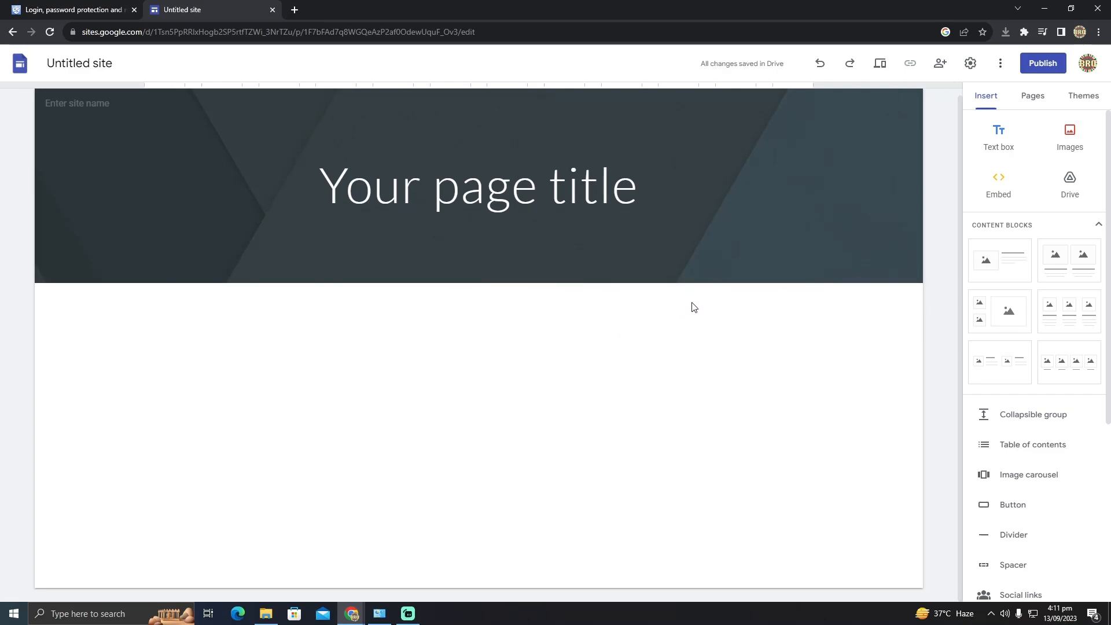
{"action": "mouse_move", "coordinate": [999, 135]}
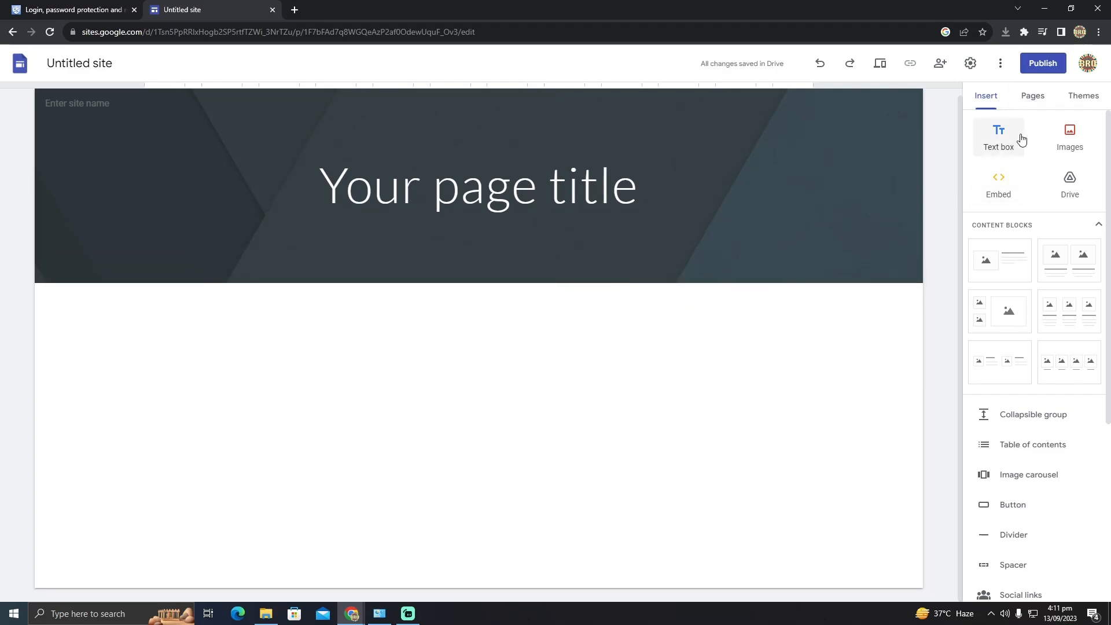
Search Google in a new tab for 'log in html css code'.
{"action": "left_click", "coordinate": [1000, 259]}
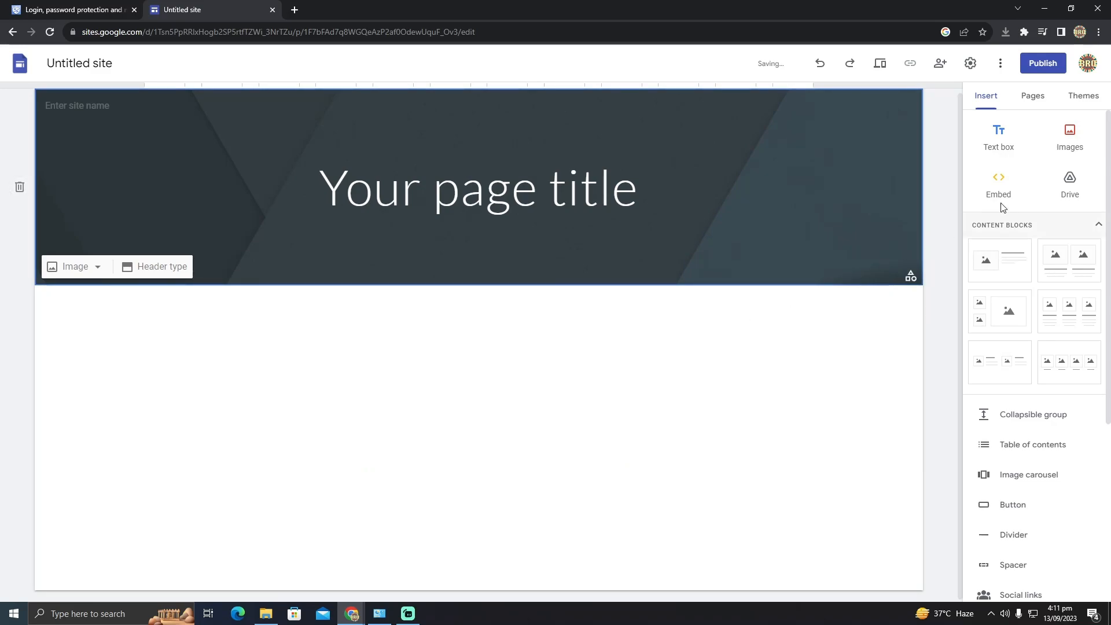
{"action": "mouse_move", "coordinate": [622, 158]}
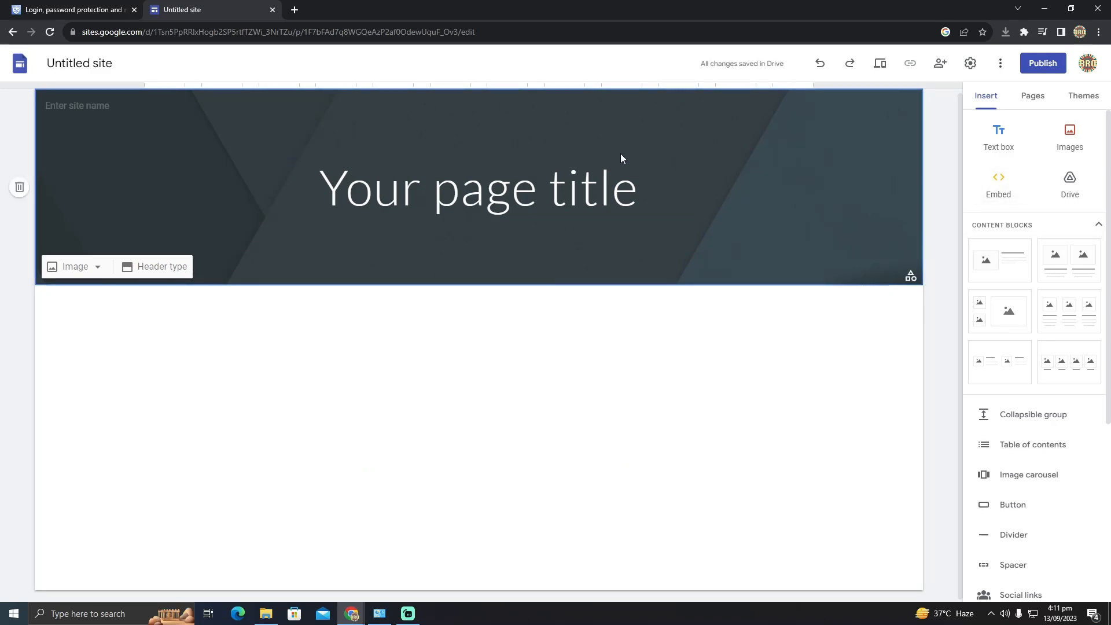
{"action": "left_click", "coordinate": [478, 187]}
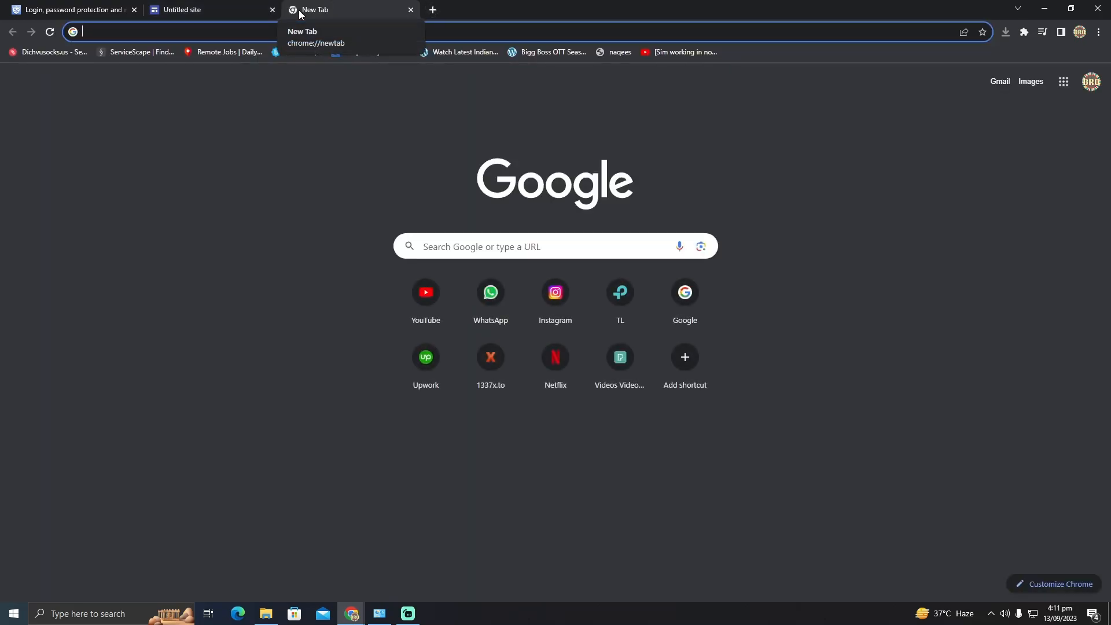
{"action": "type", "text": "log"}
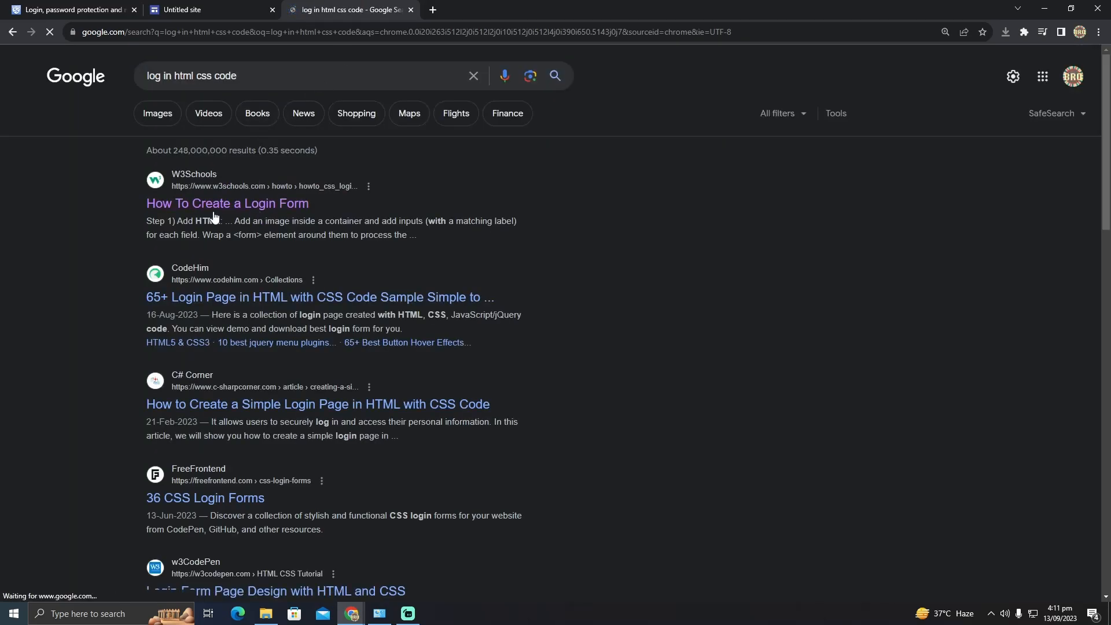
Open the W3Schools login-form example in Try It Yourself and copy its code.
{"action": "left_click", "coordinate": [227, 203]}
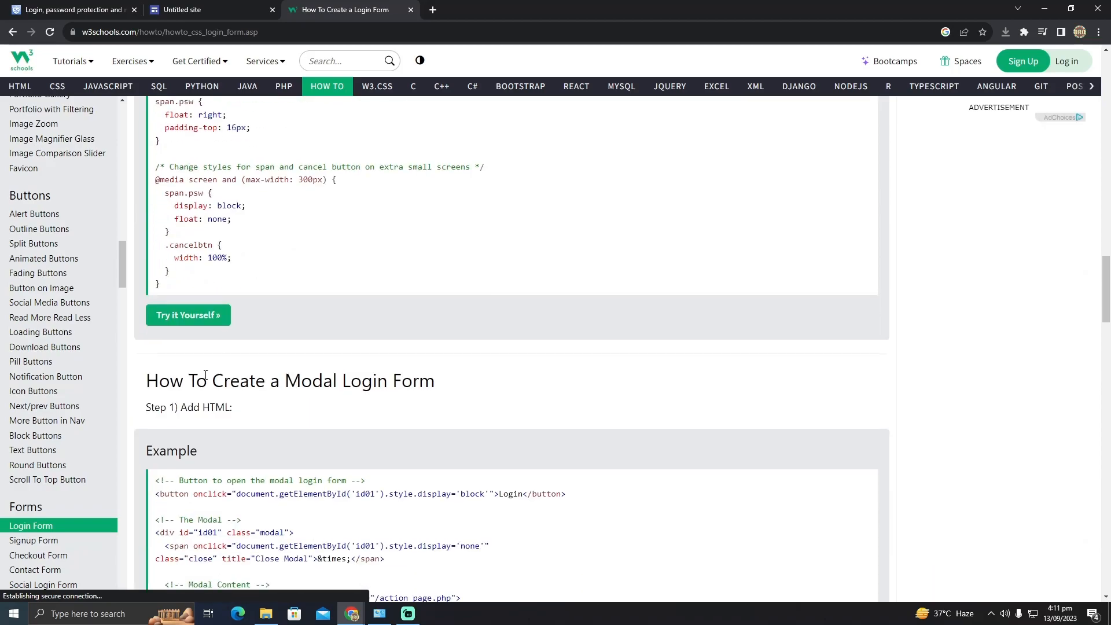
{"action": "left_click", "coordinate": [187, 315]}
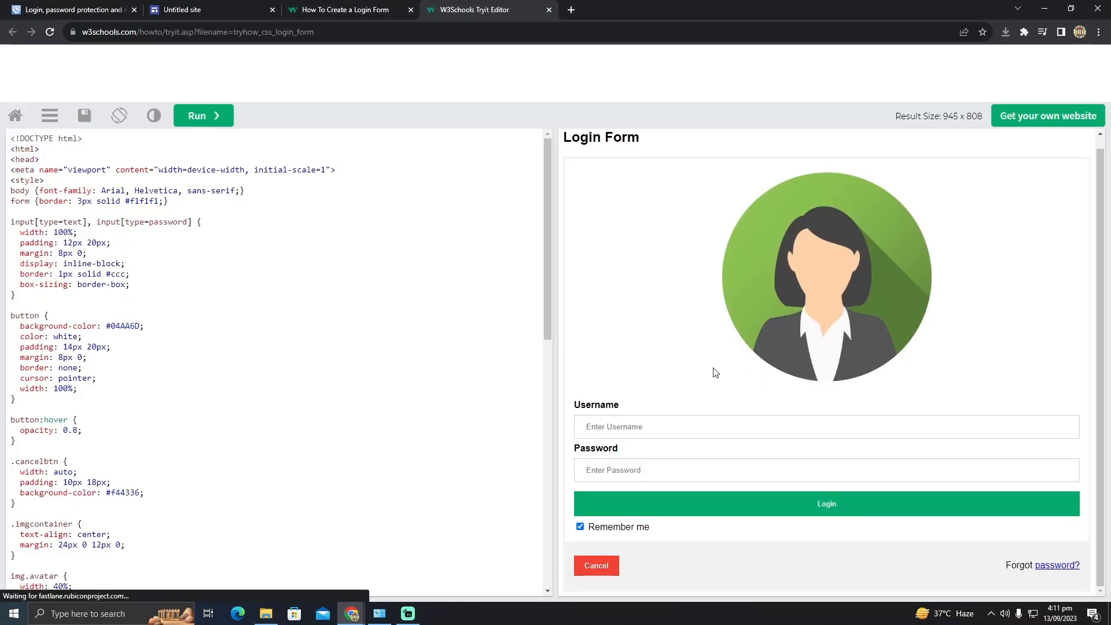
{"action": "scroll", "scroll_direction": "down", "scroll_amount": 3}
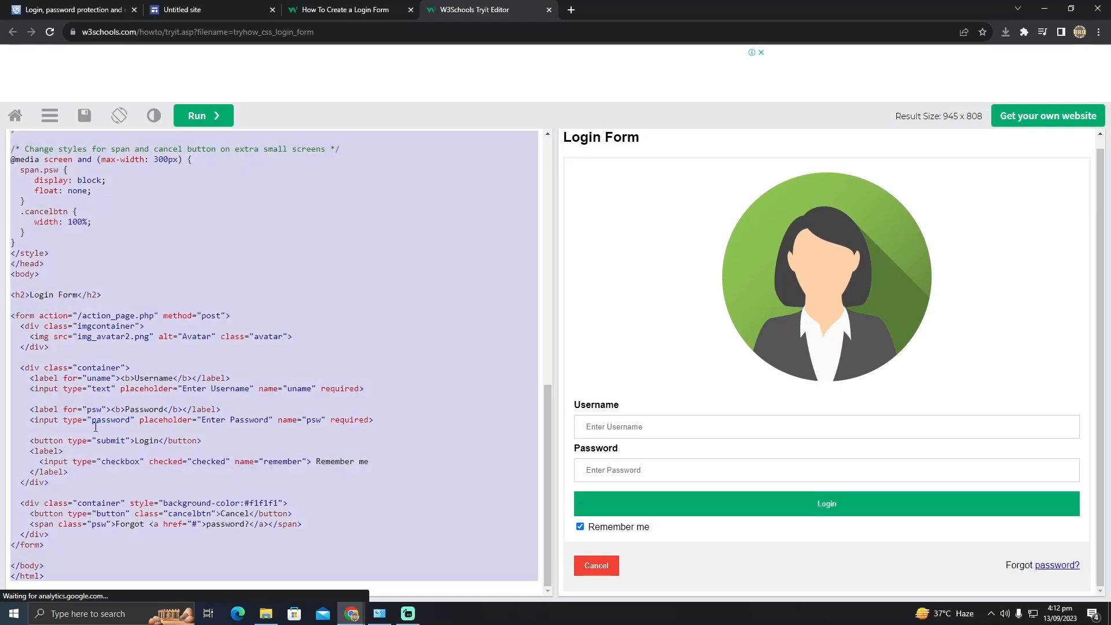
{"action": "left_click", "coordinate": [211, 10]}
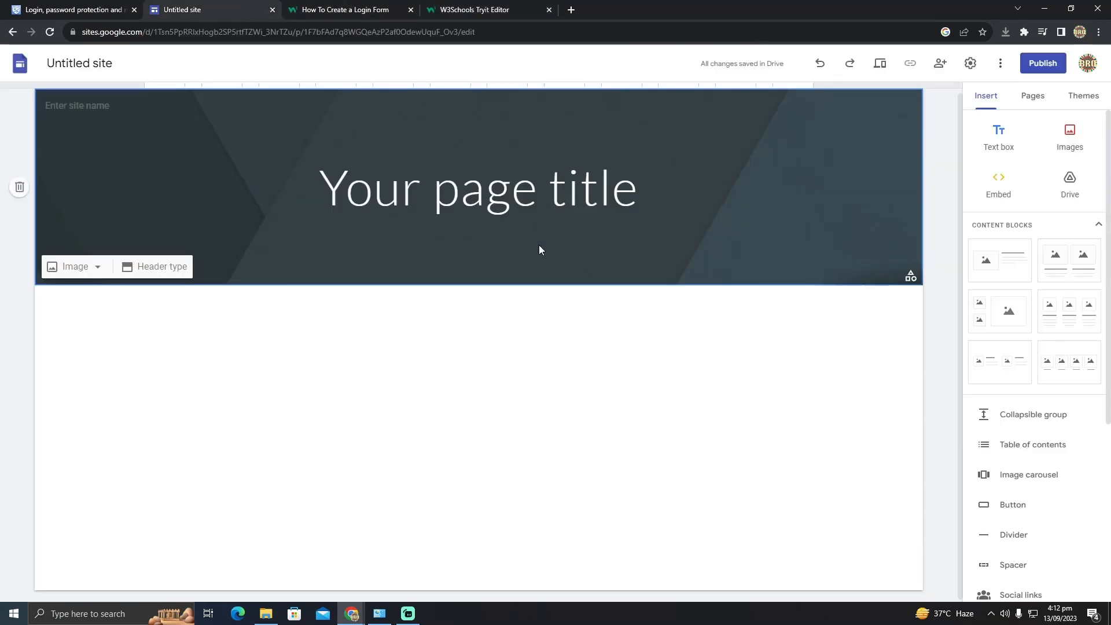
{"action": "mouse_move", "coordinate": [998, 186]}
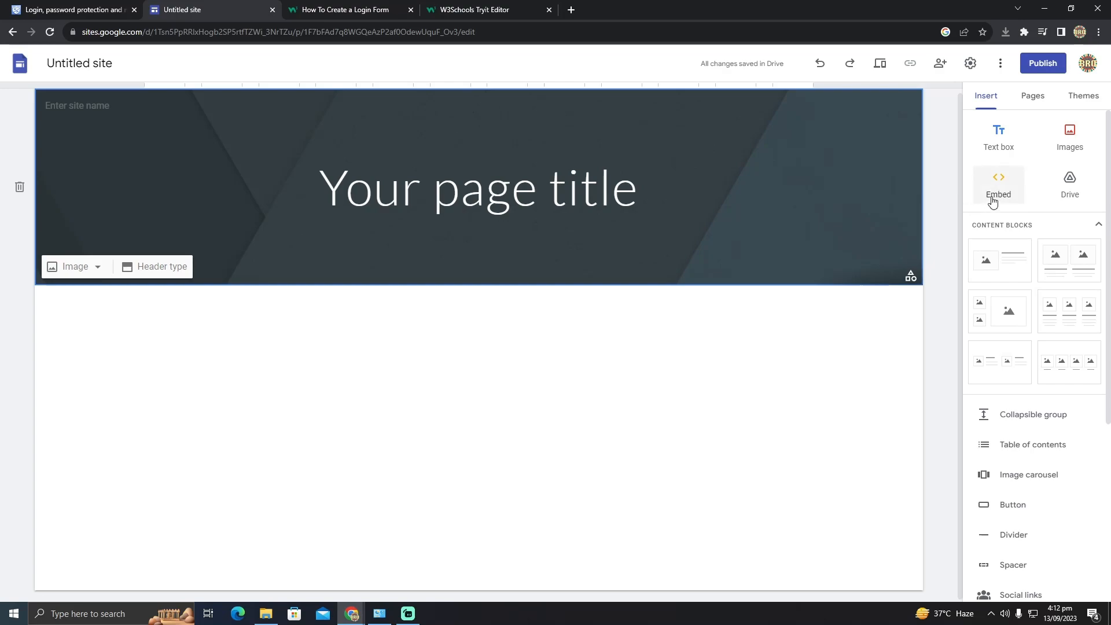
Embed the pasted login-form HTML via Embed code, previewing then inserting it.
{"action": "left_click", "coordinate": [998, 184]}
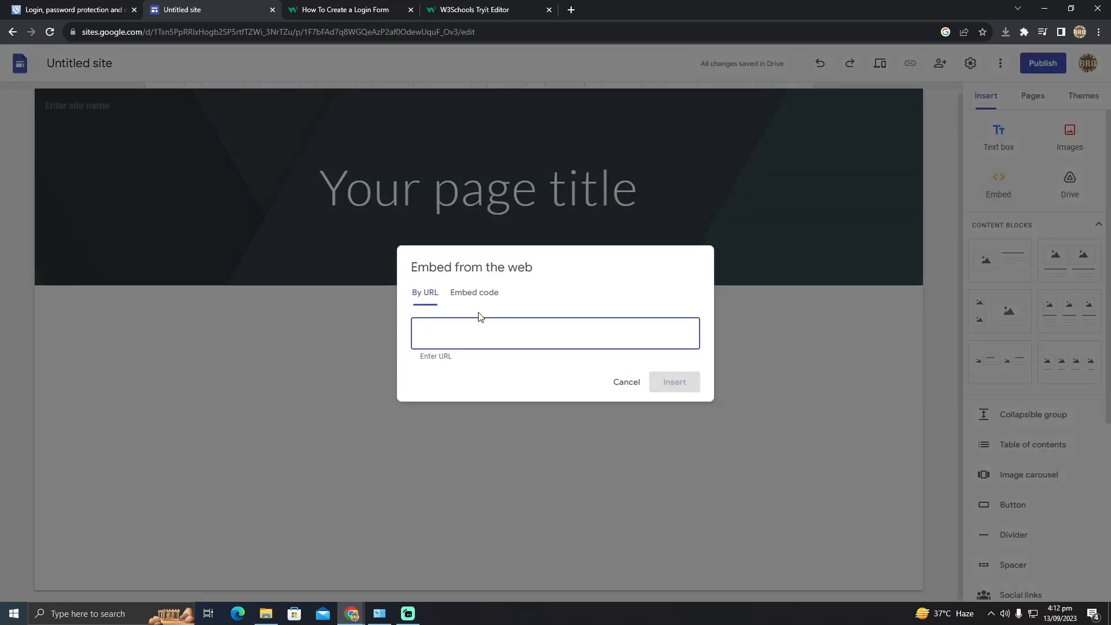
{"action": "left_click", "coordinate": [474, 292]}
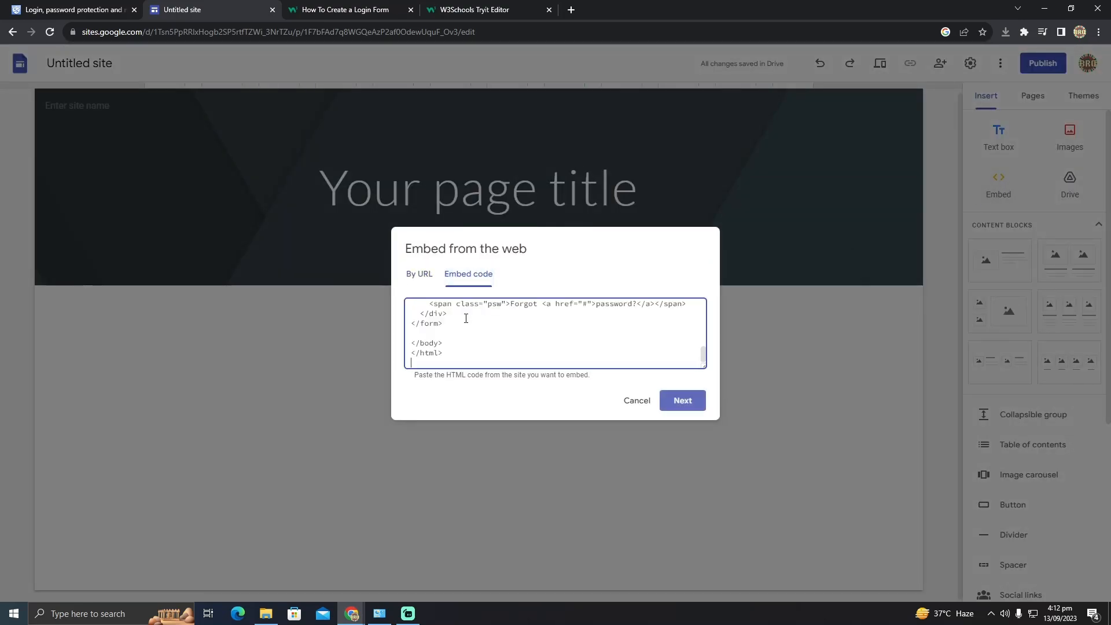
{"action": "left_click", "coordinate": [682, 401]}
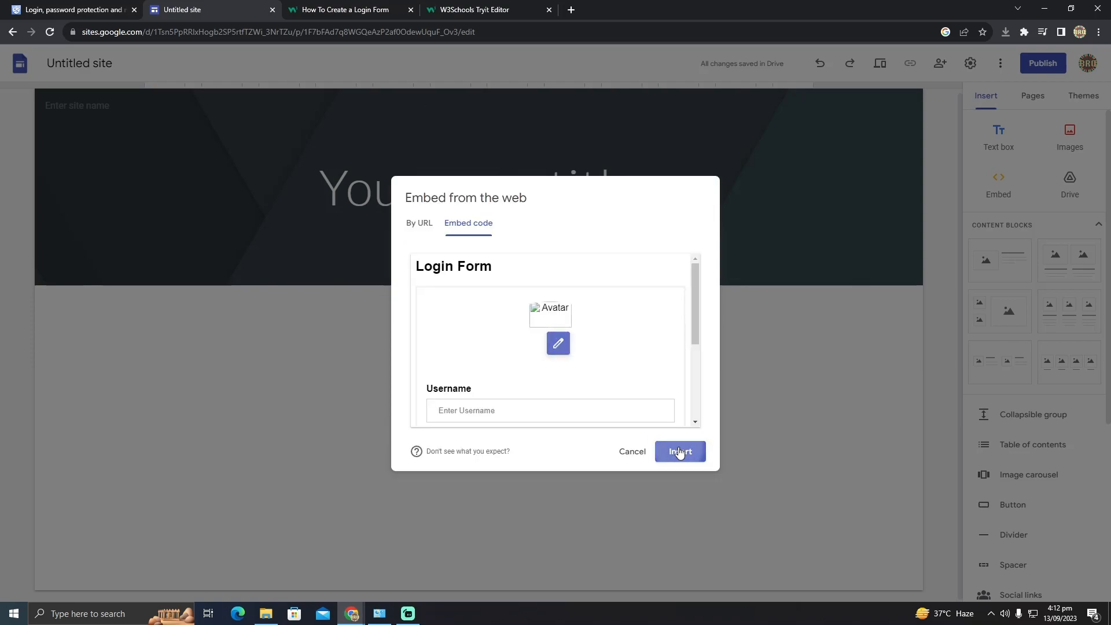
{"action": "left_click", "coordinate": [679, 451]}
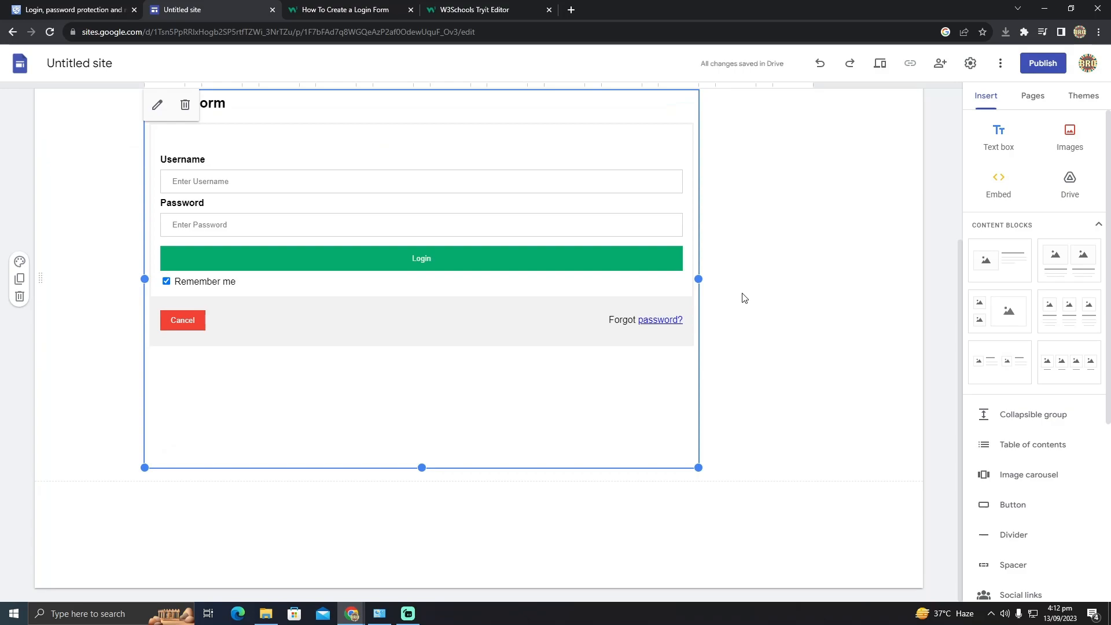
{"action": "scroll", "scroll_direction": "down", "scroll_amount": 3}
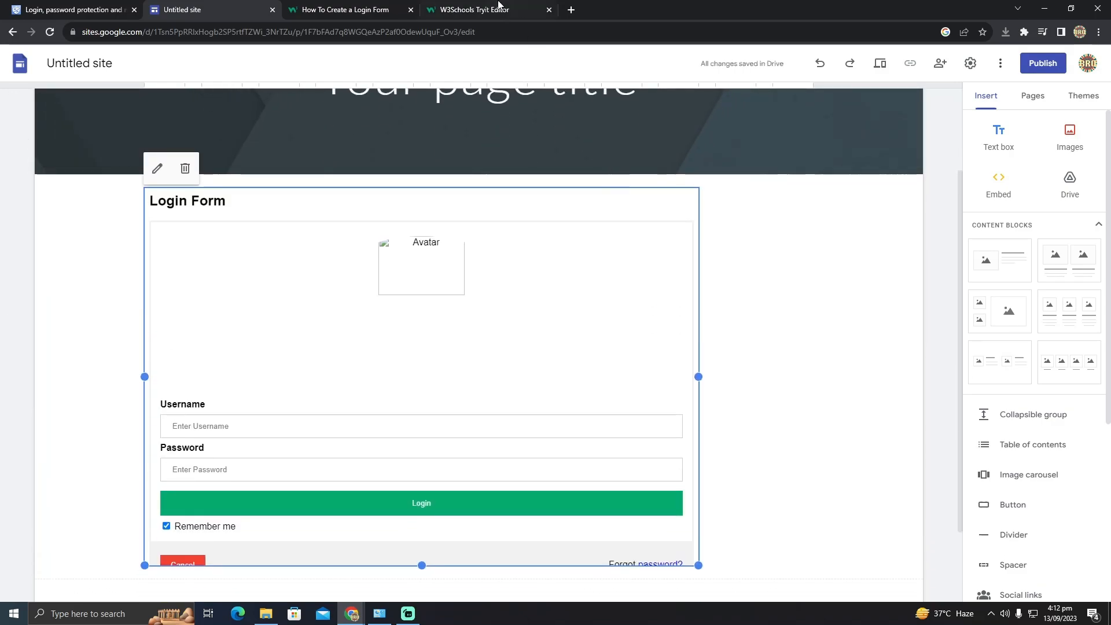
{"action": "left_click", "coordinate": [347, 10]}
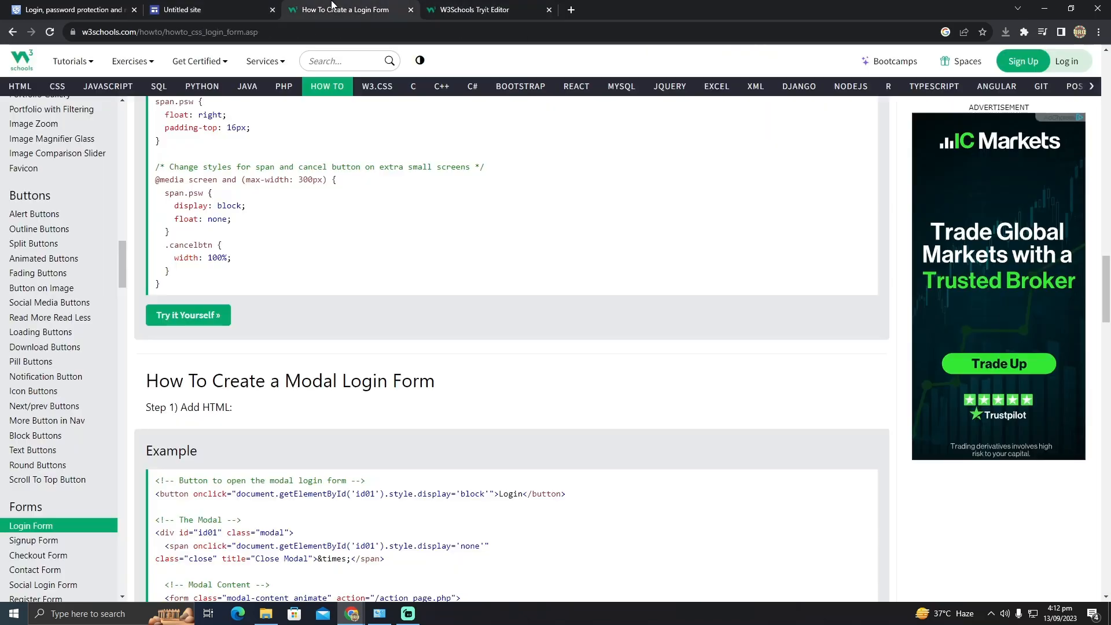
{"action": "left_click", "coordinate": [205, 9]}
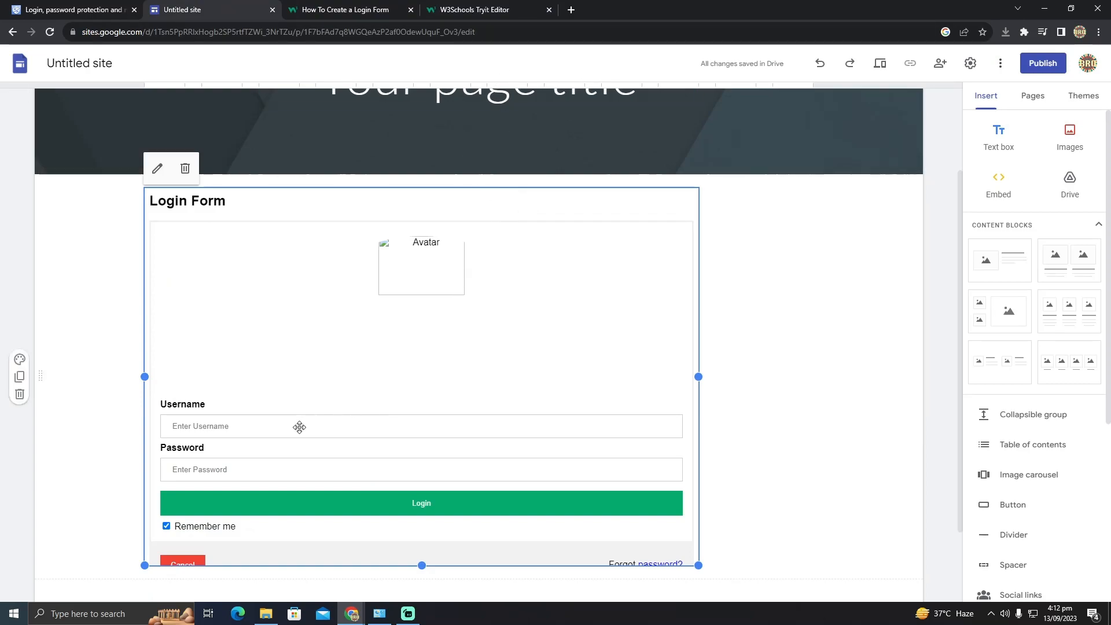
{"action": "left_click", "coordinate": [480, 89]}
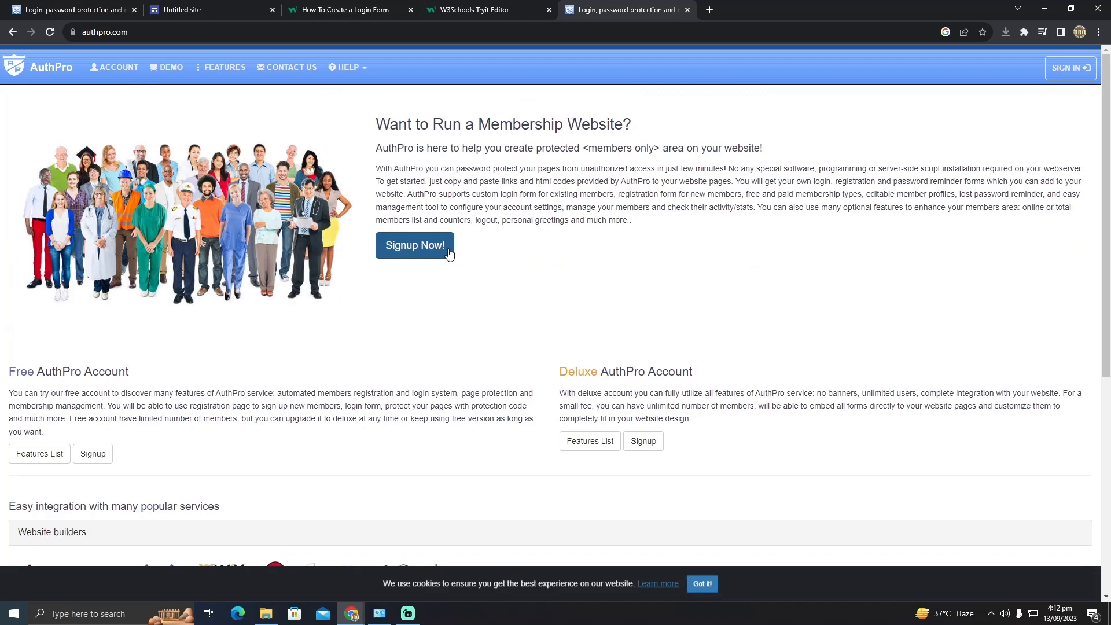
Return from the AuthPro homepage tab to the Google Sites editor.
{"action": "left_click", "coordinate": [209, 9]}
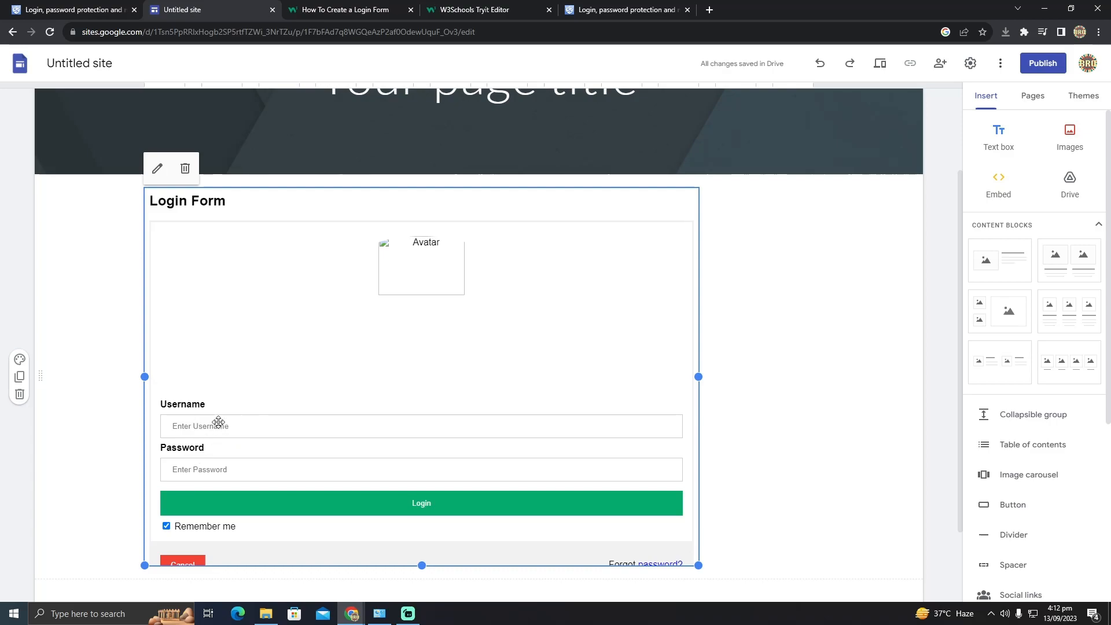
{"action": "mouse_move", "coordinate": [348, 347]}
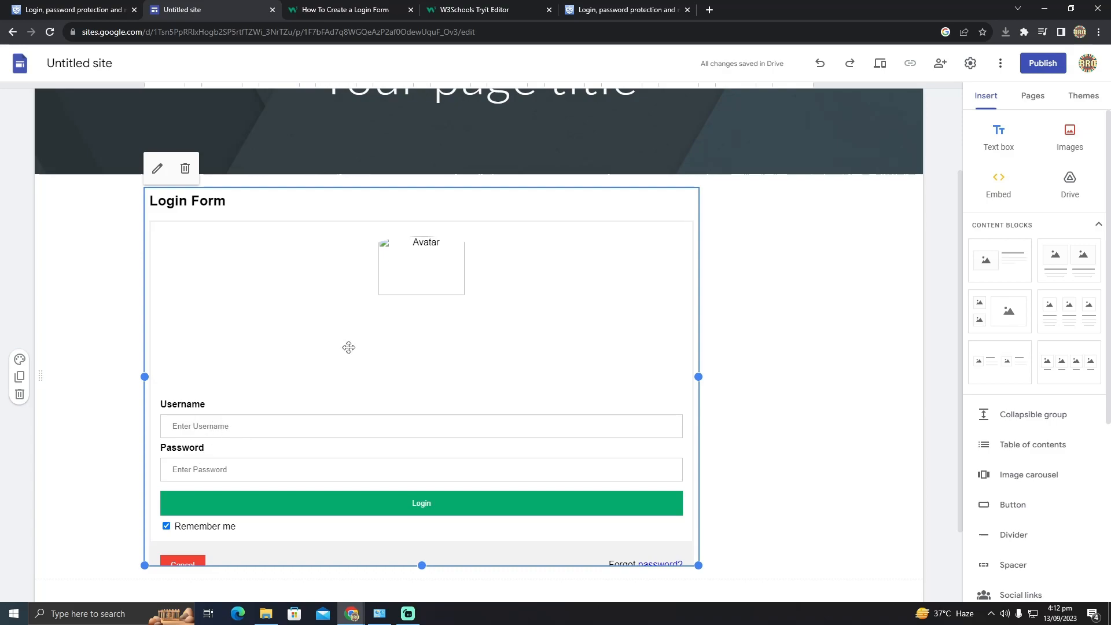